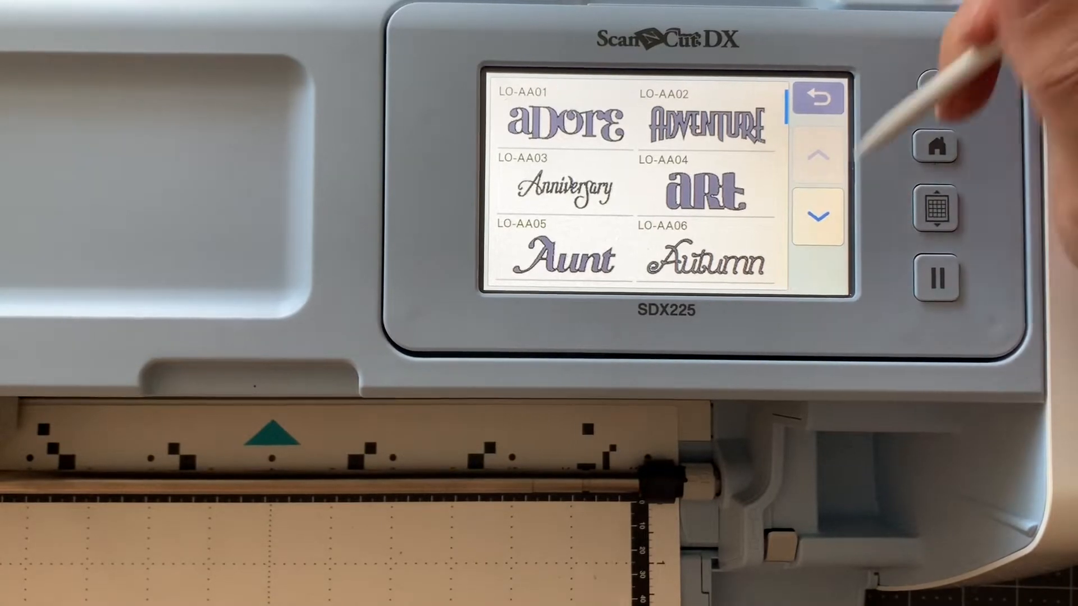
Select the LO-AC06 Celebrate lettering pattern and reduce its width twice.
left_click(820, 215)
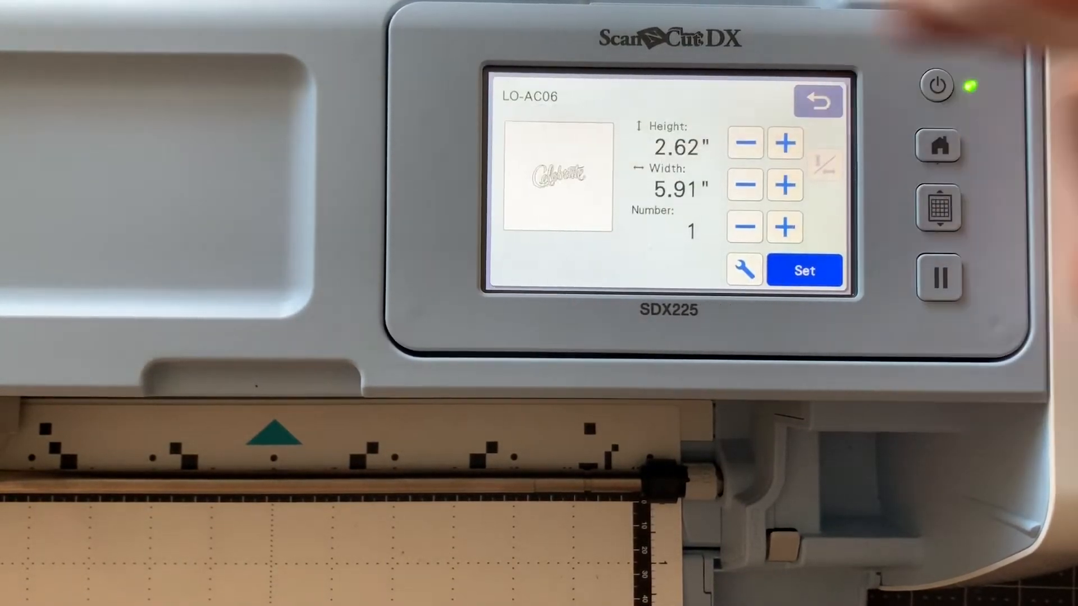
left_click(744, 185)
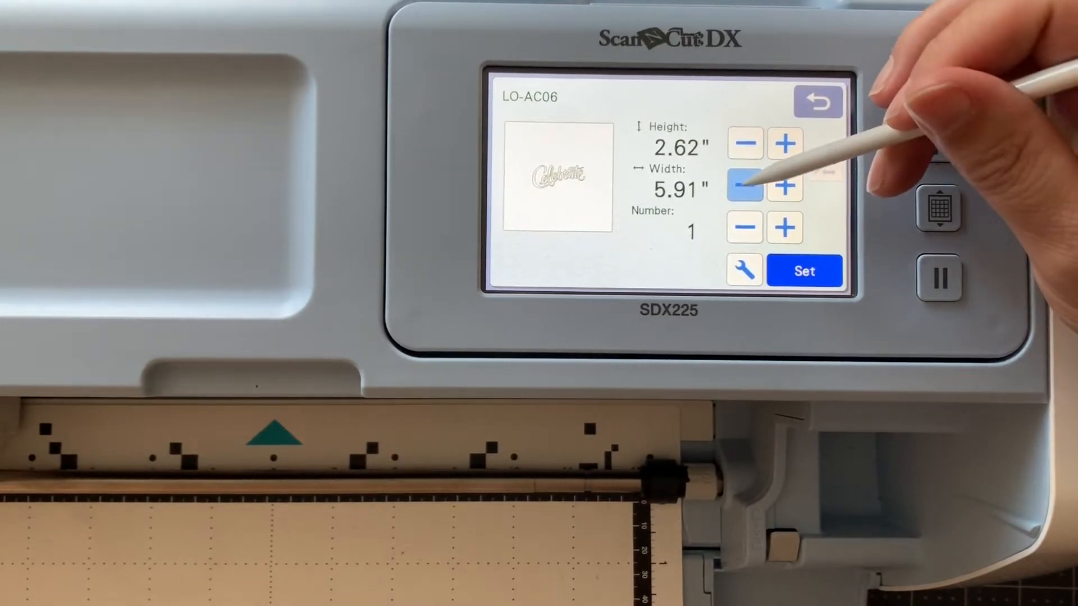
left_click(744, 181)
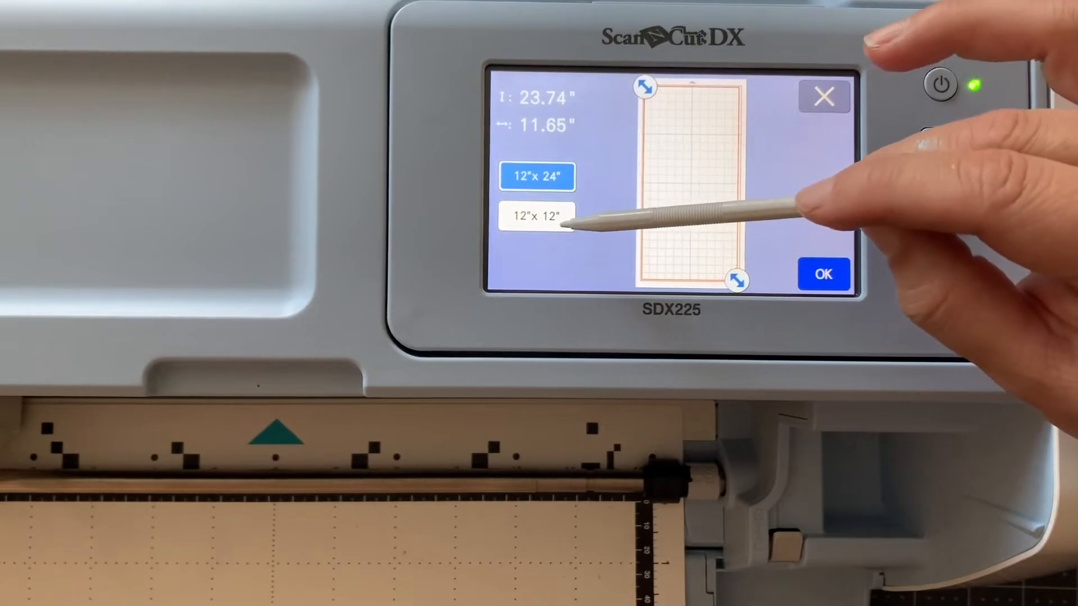
Choose the 12"×12" cut area, confirm it, and start the background mat scan.
left_click(824, 273)
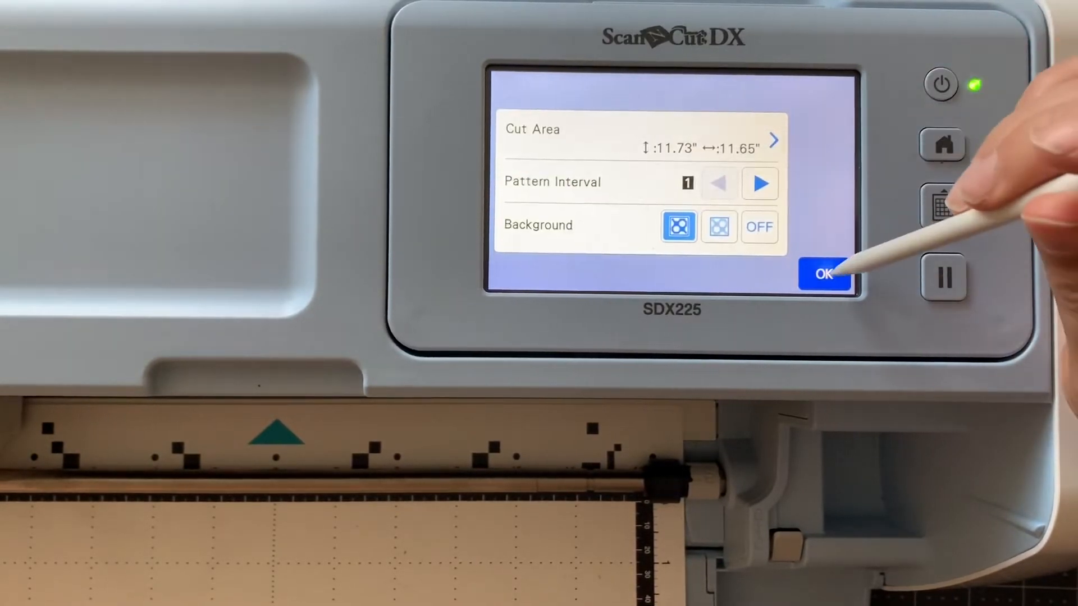
left_click(823, 271)
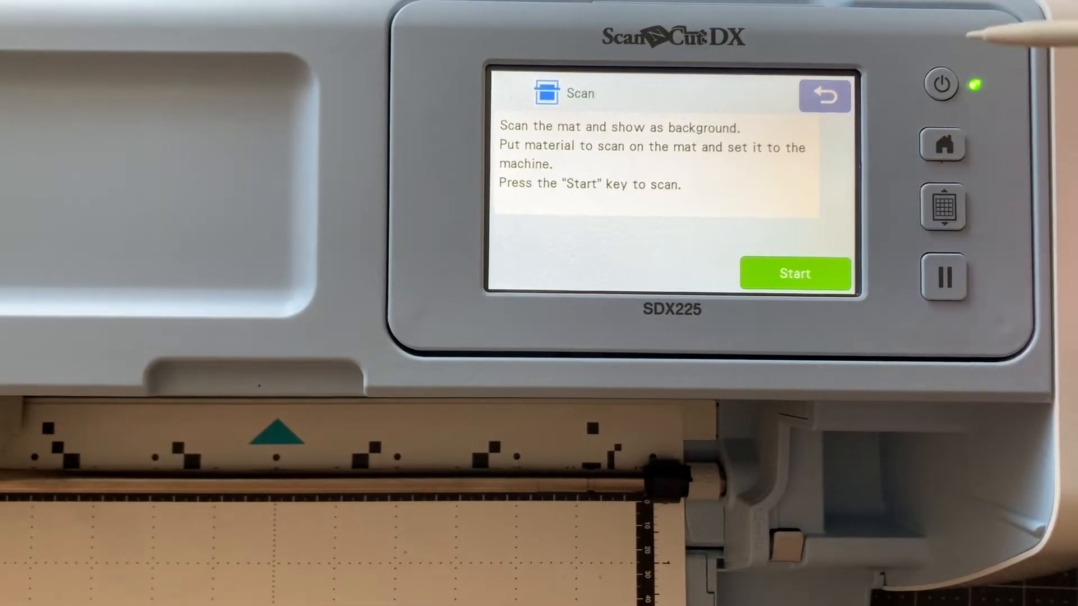
left_click(794, 273)
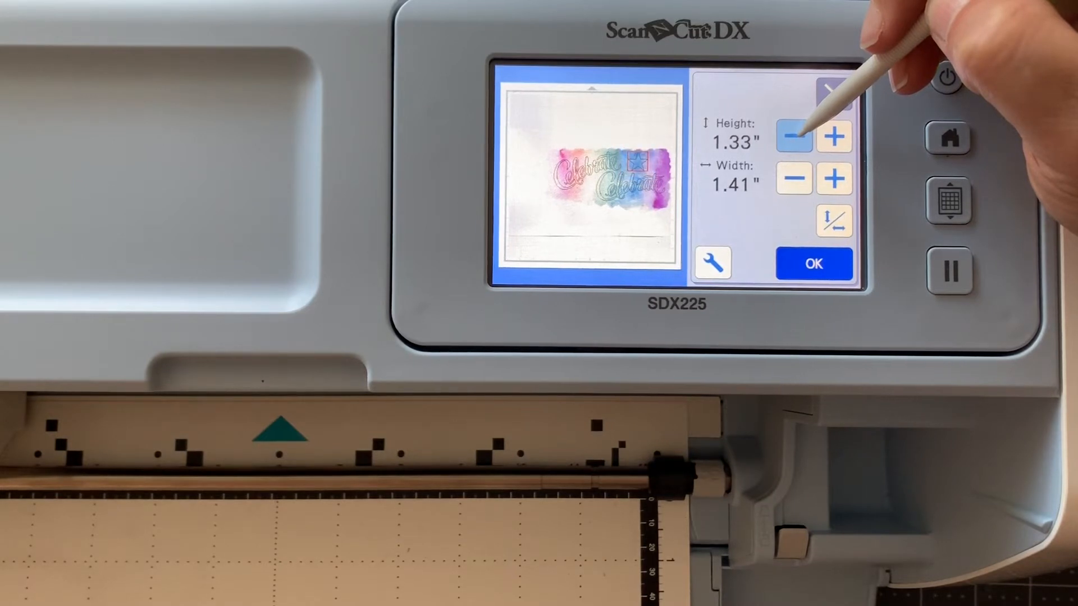
Reduce the selected star's height by one step in the size edit screen.
left_click(813, 264)
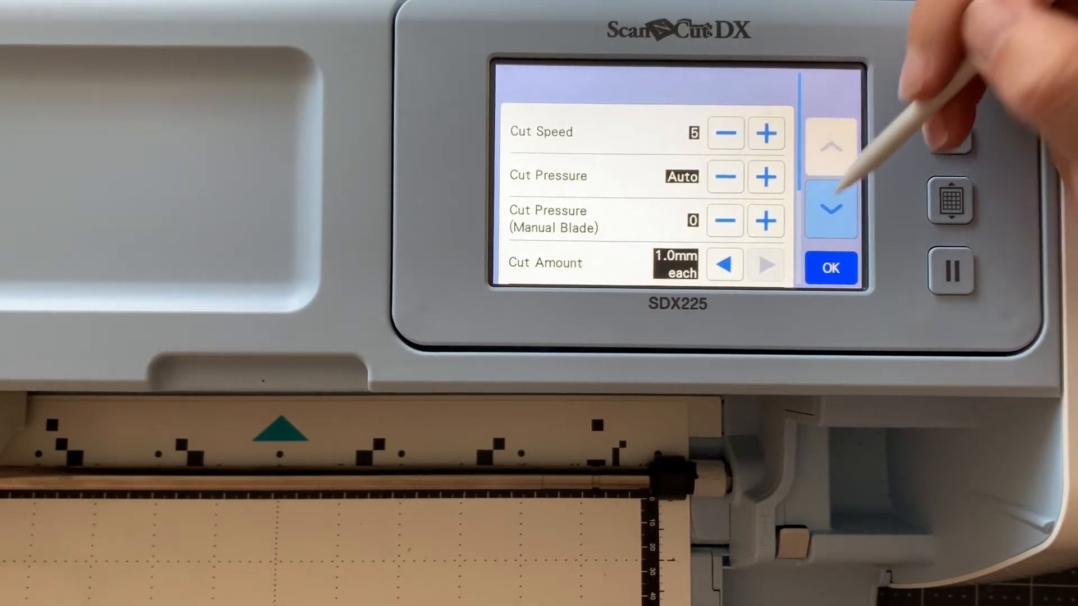
Scroll down to check Half Cut is off and confirm the cut settings (speed 5, pressure auto).
left_click(829, 207)
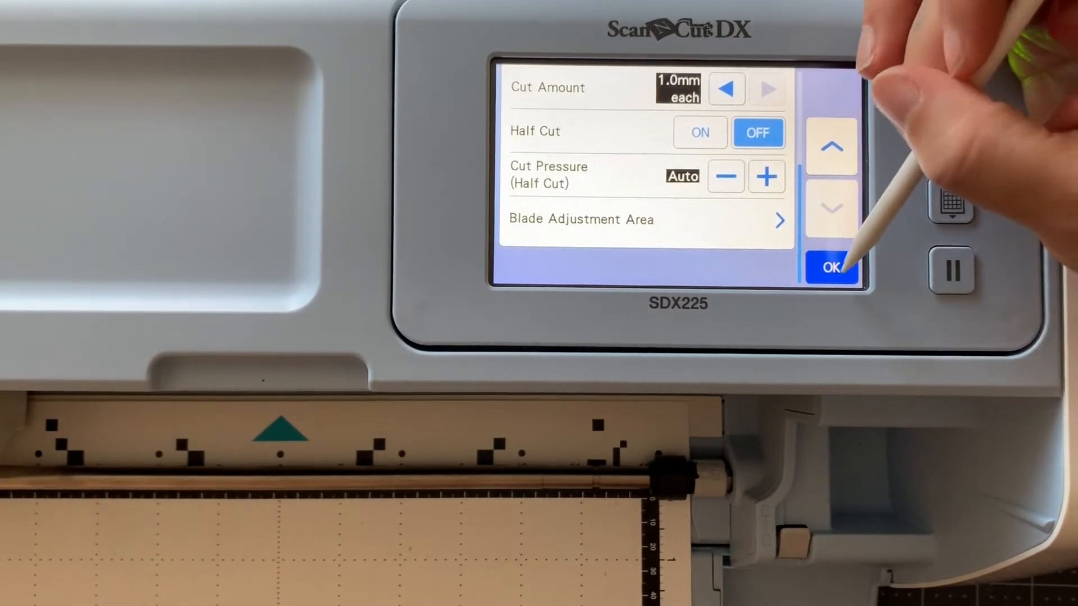
left_click(832, 265)
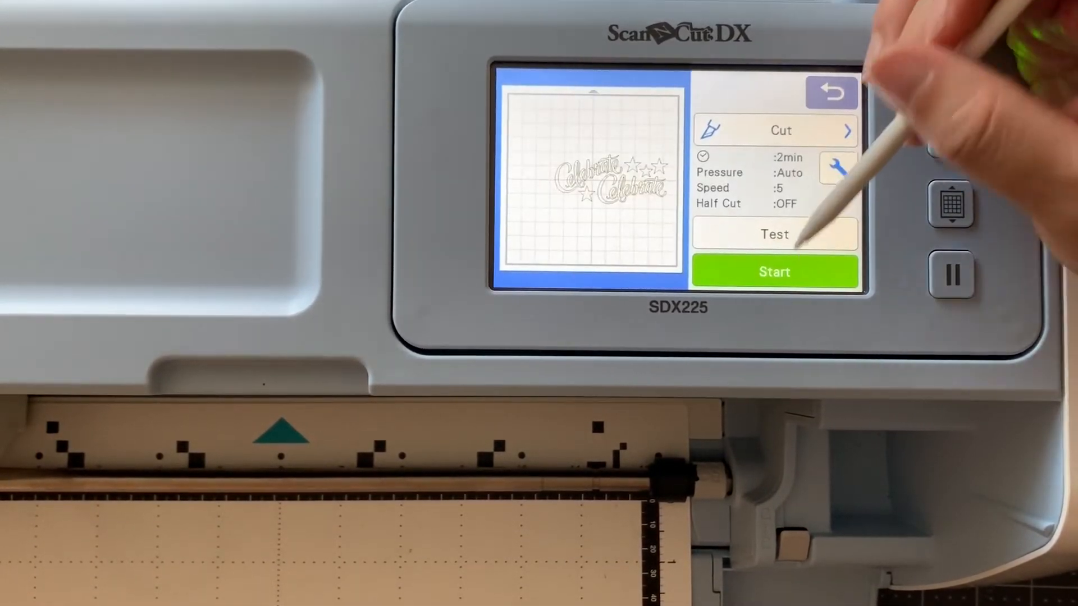